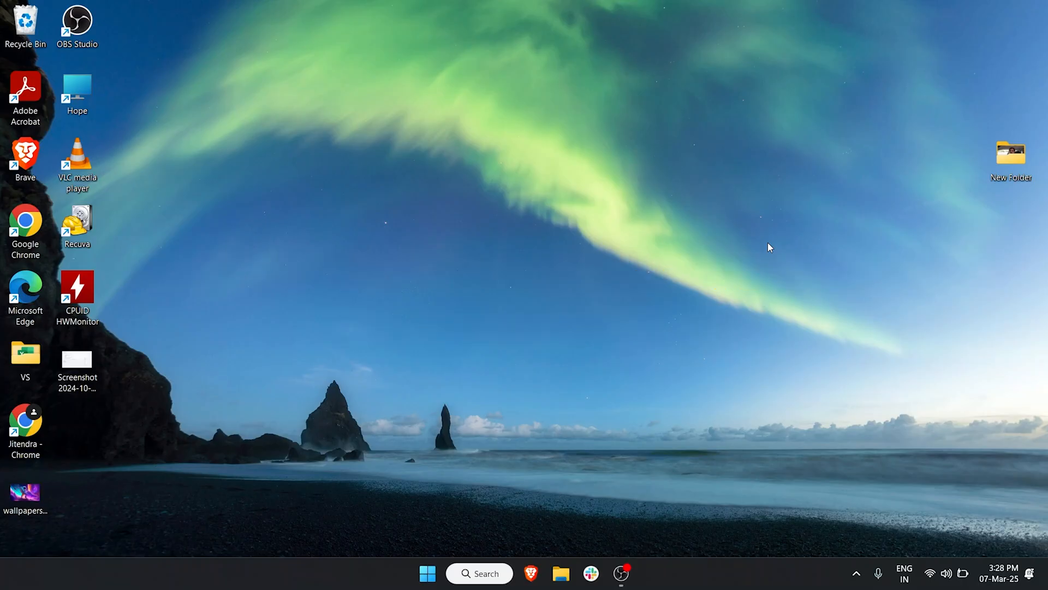
Launch the Windows 11 Settings app from the taskbar
left_click(633, 573)
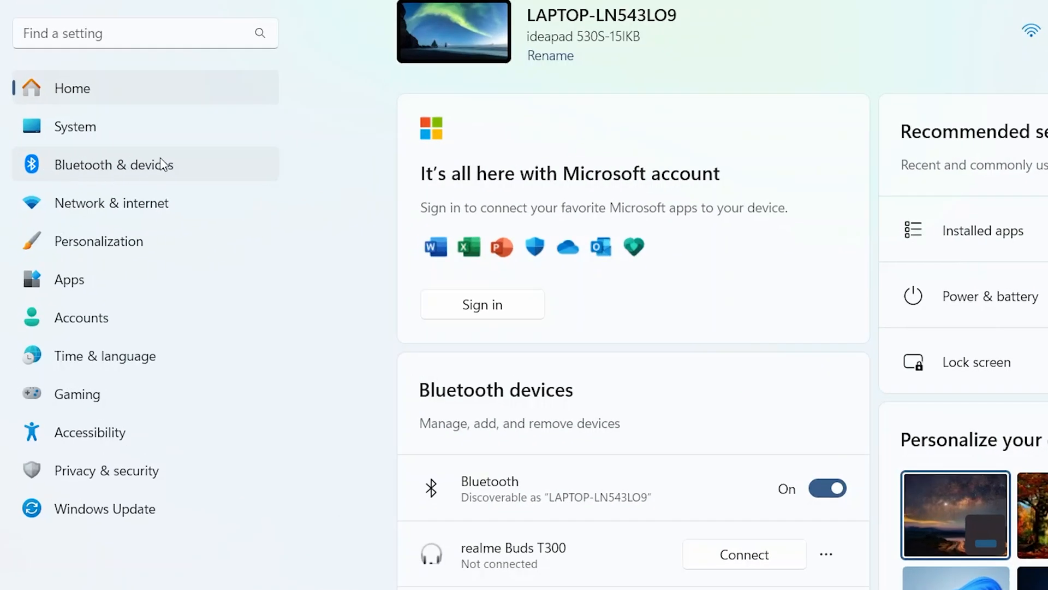
Scroll the Touchpad page to review the Taps options
scroll("down", 3)
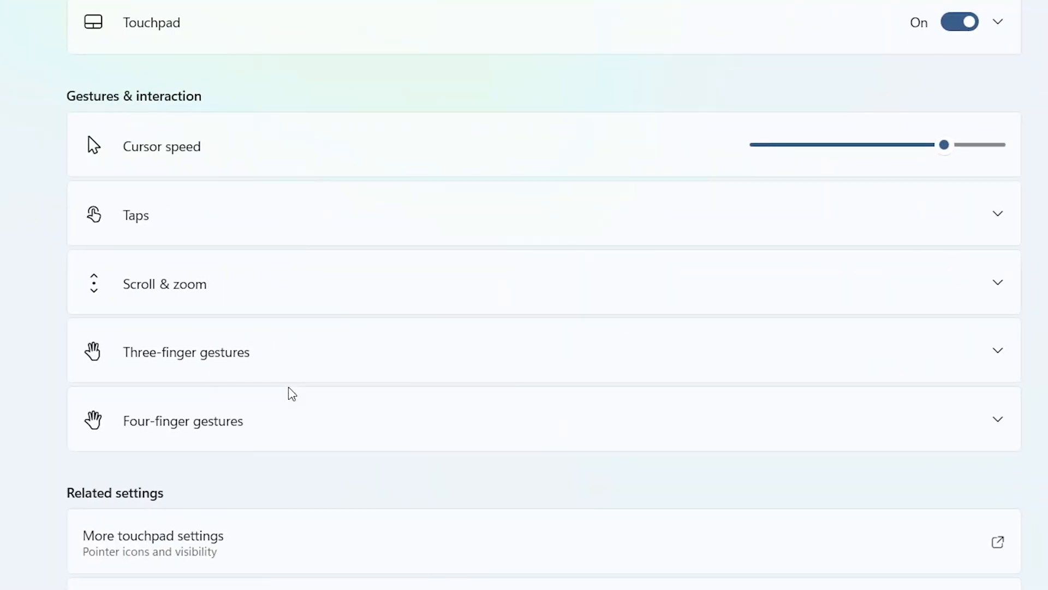
scroll("up", 3)
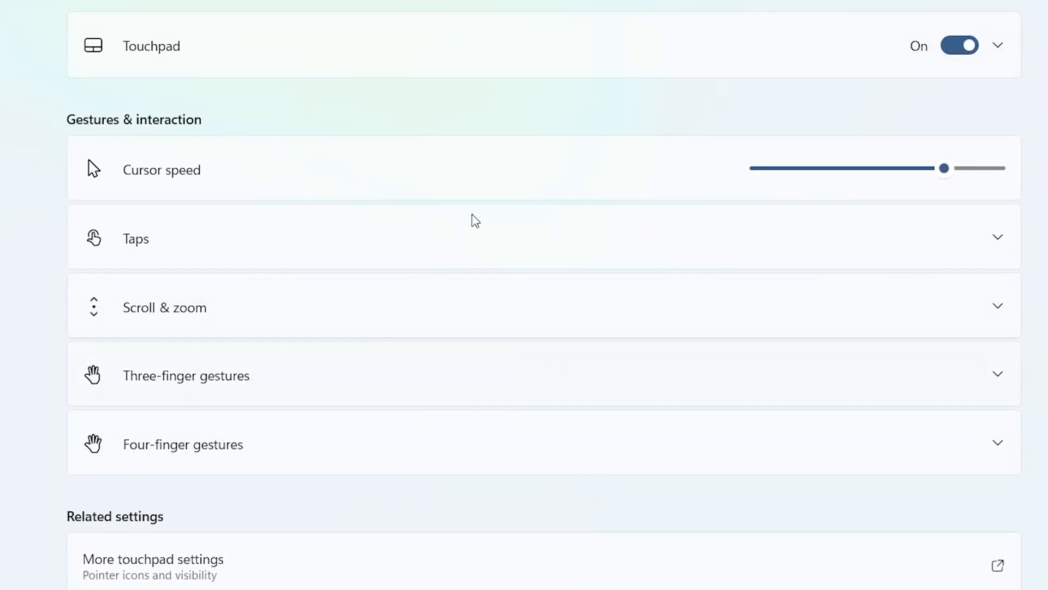
mouse_move(615, 456)
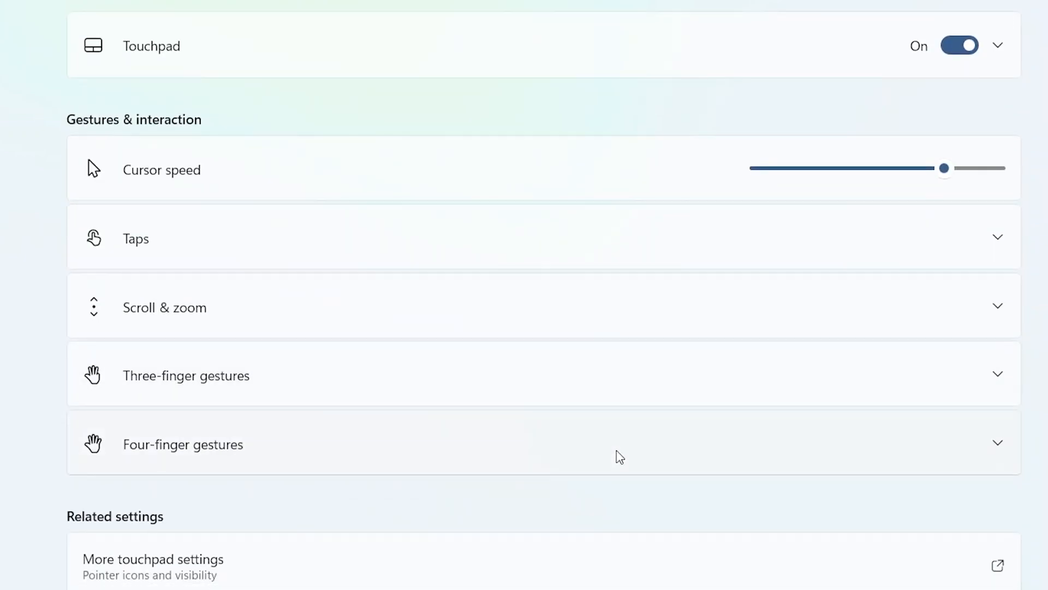
mouse_move(105, 132)
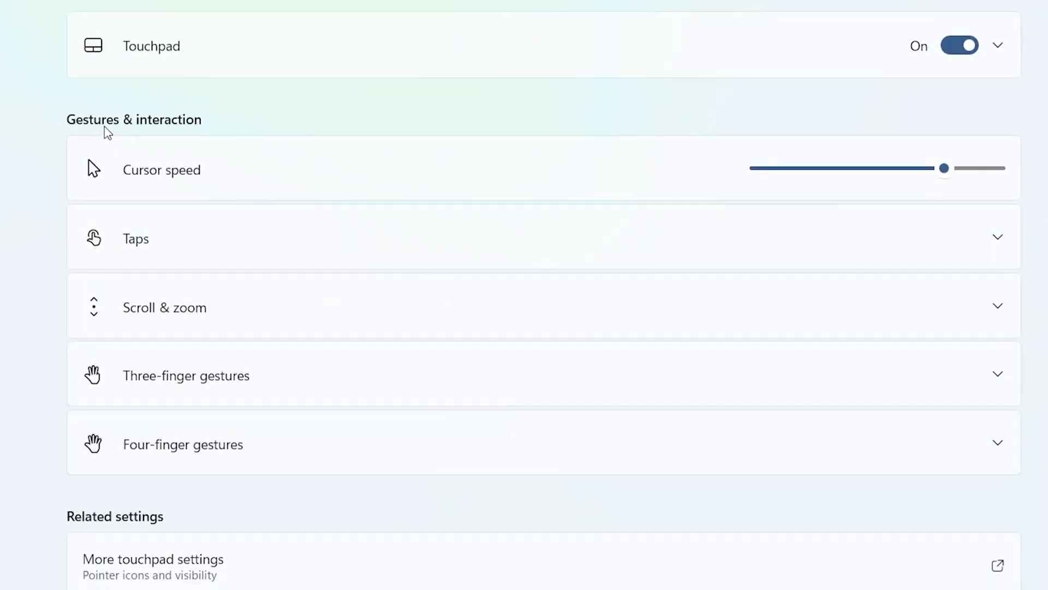
mouse_move(318, 119)
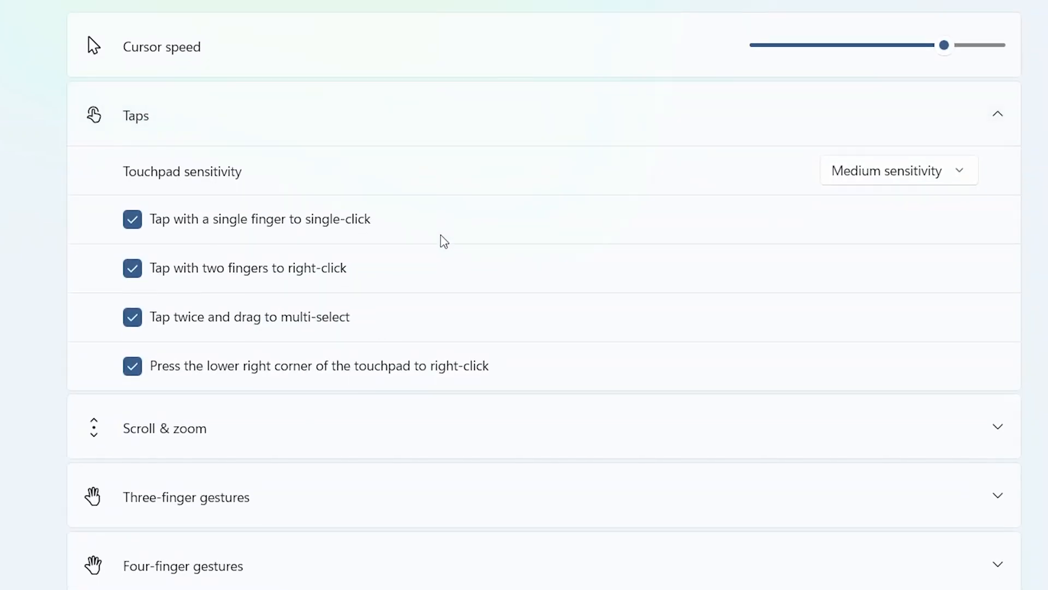
mouse_move(922, 147)
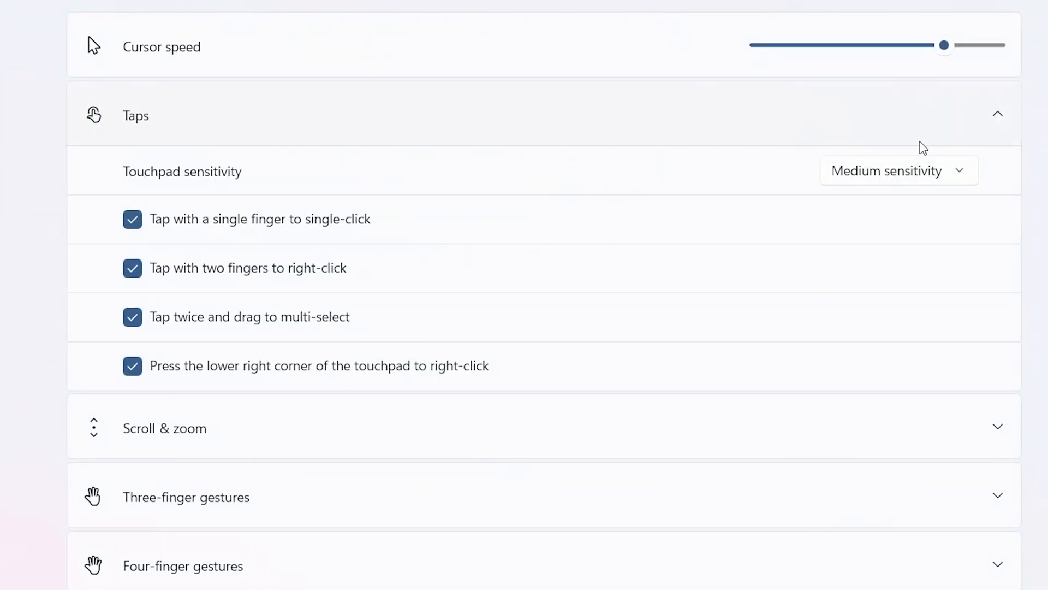
mouse_move(649, 88)
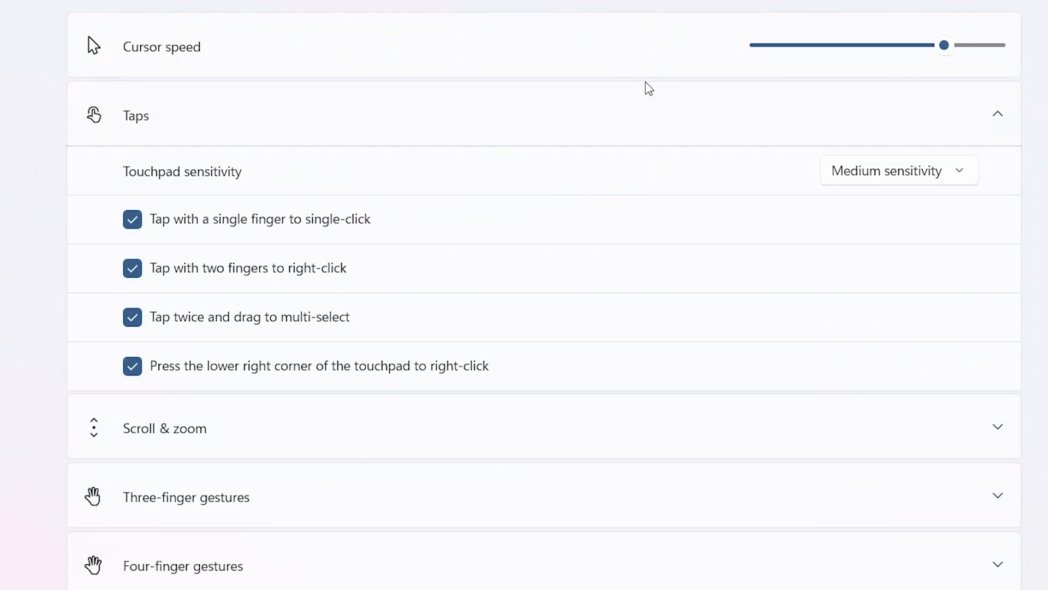
mouse_move(287, 303)
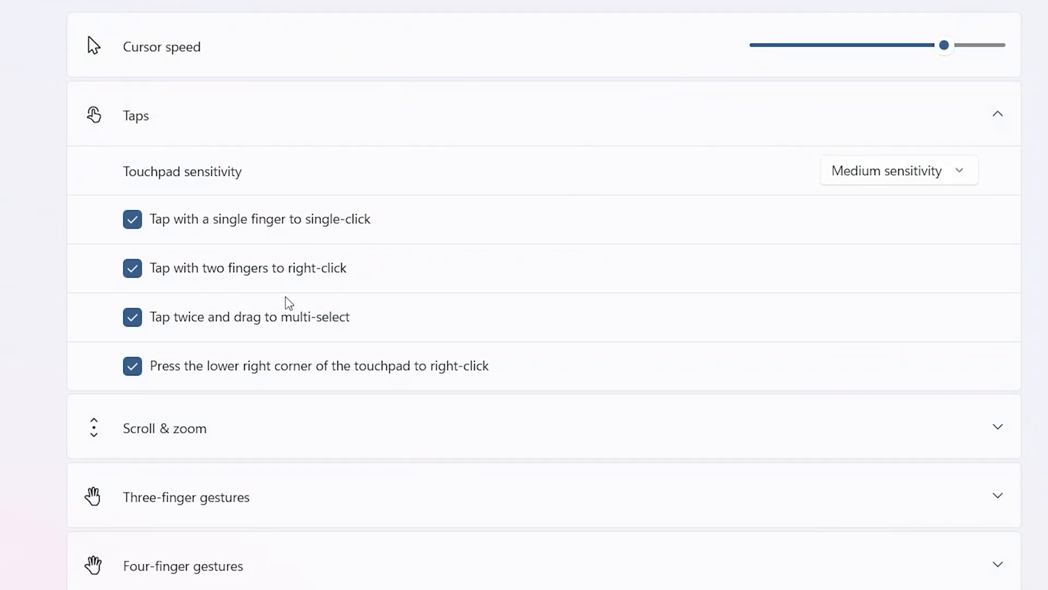
mouse_move(637, 147)
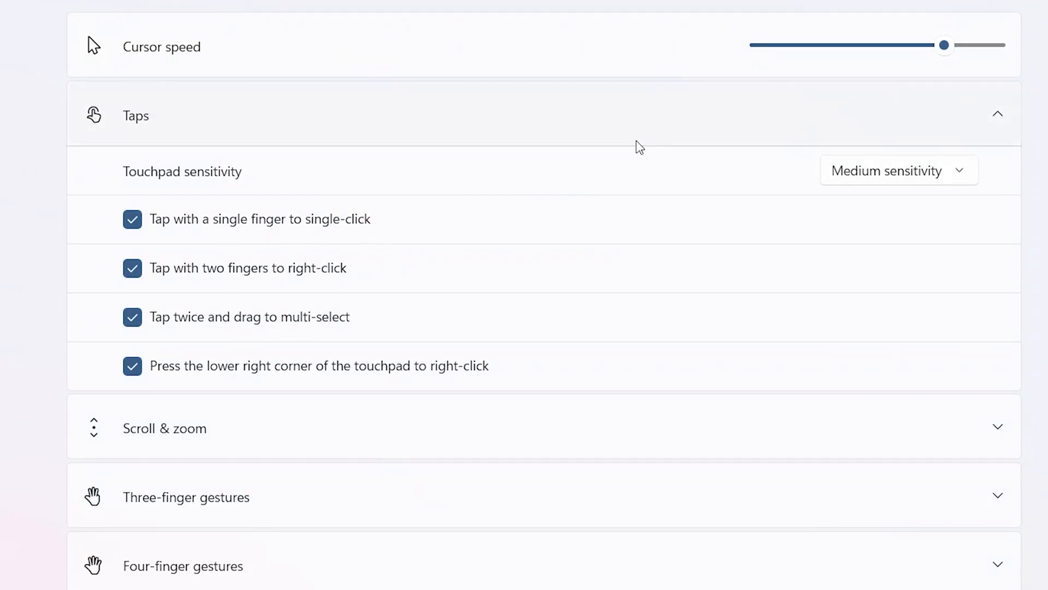
Collapse Taps and expand Scroll & zoom to review two-finger scrolling and pinch to zoom
left_click(996, 113)
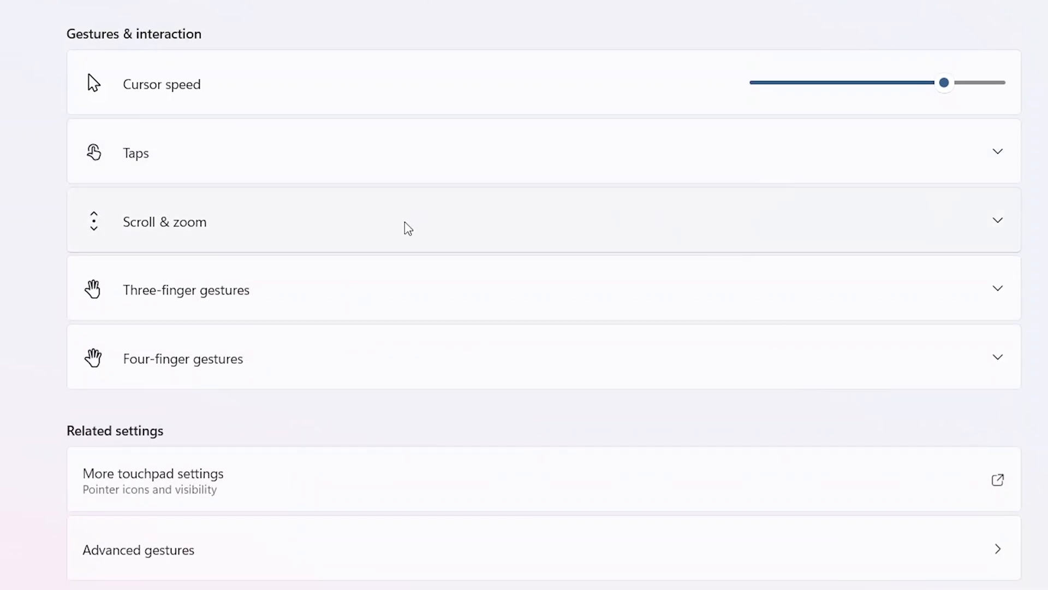
left_click(522, 222)
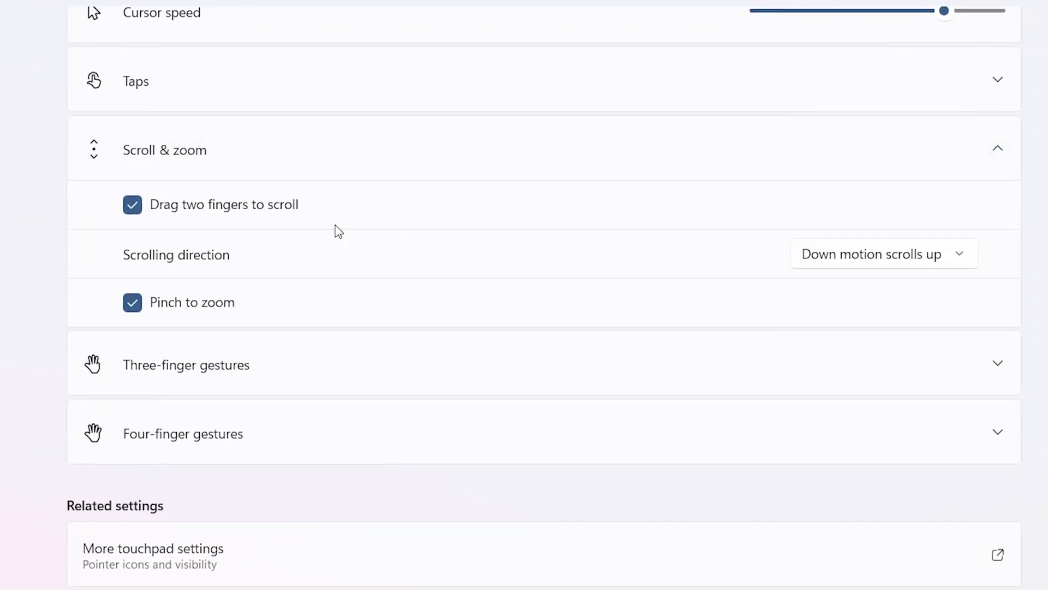
mouse_move(306, 228)
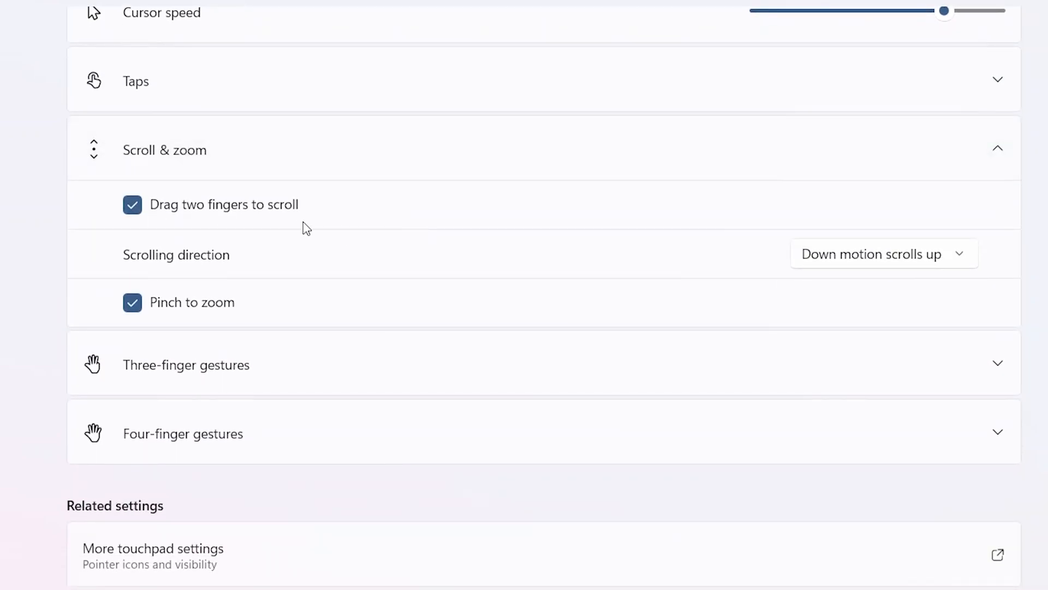
scroll("up", 3)
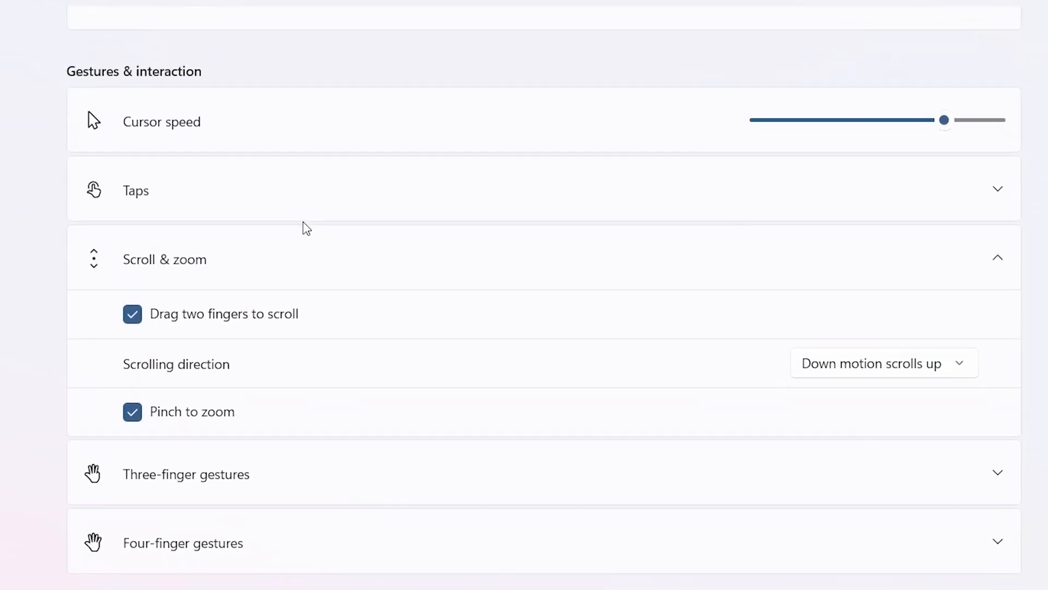
scroll("down", 3)
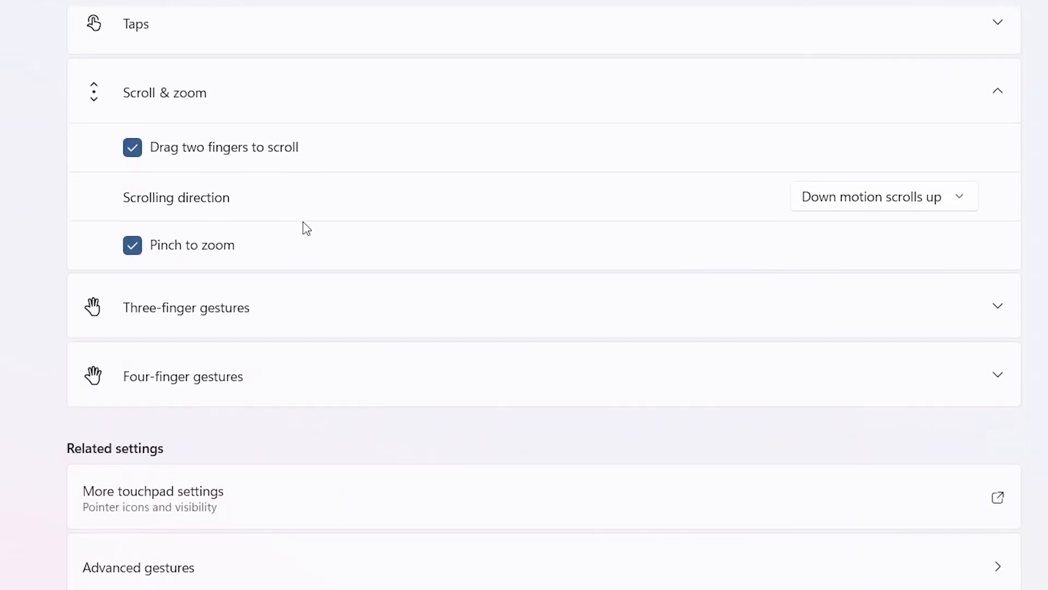
scroll("up", 3)
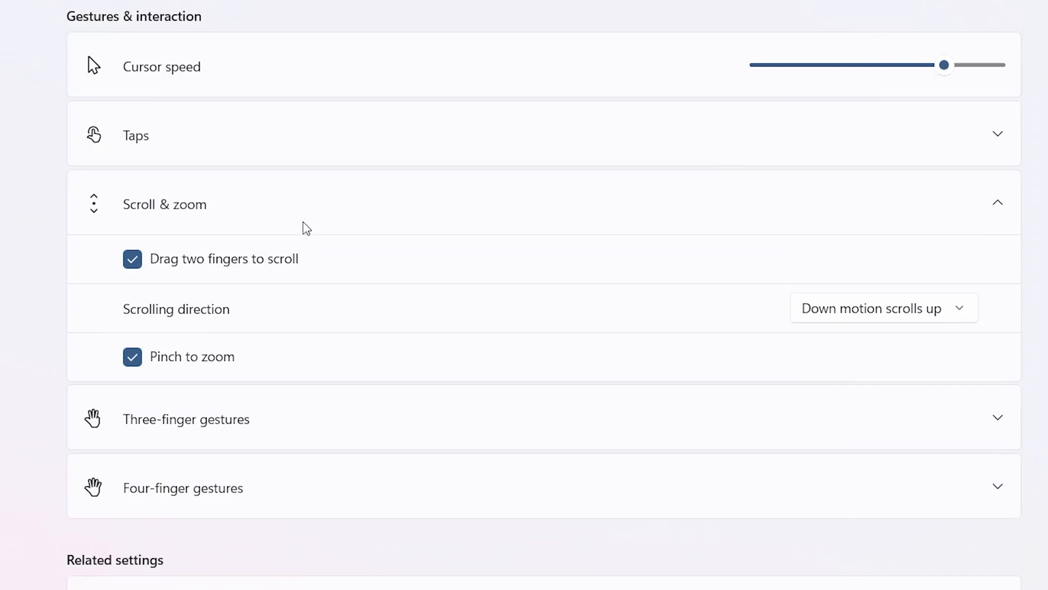
scroll("down", 3)
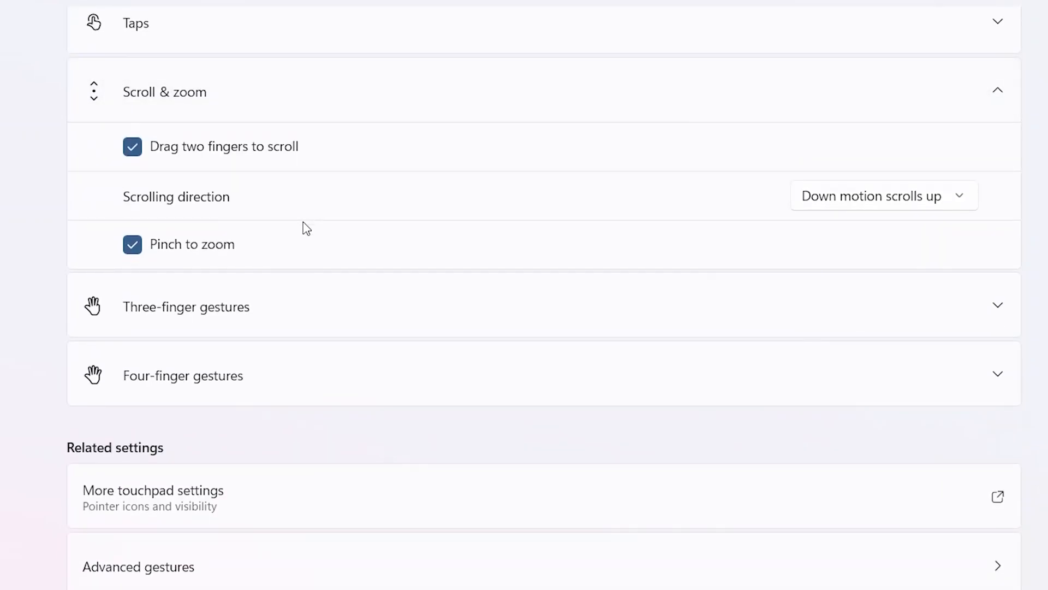
mouse_move(300, 267)
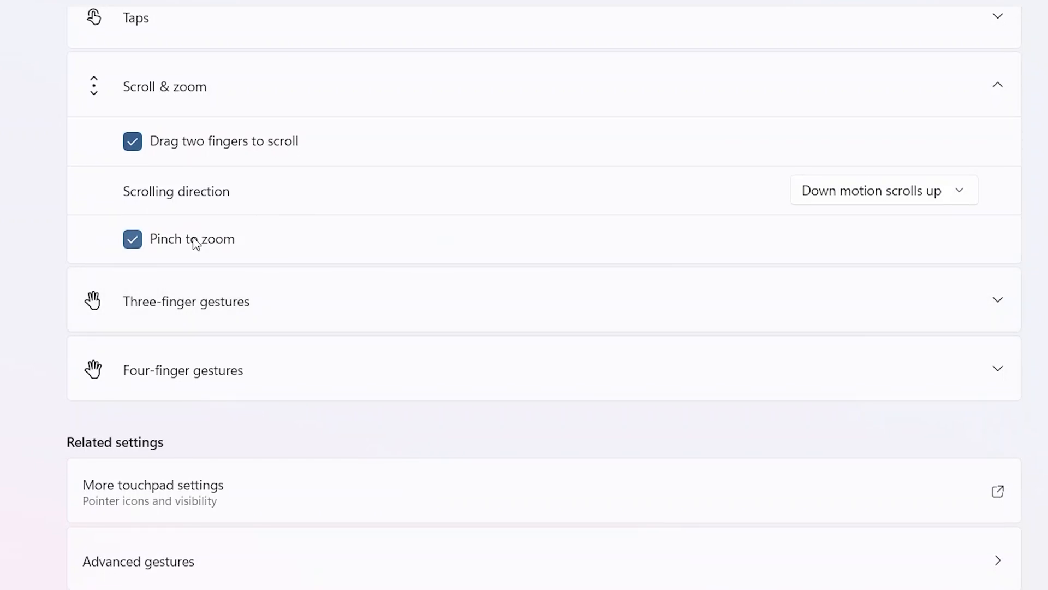
mouse_move(366, 246)
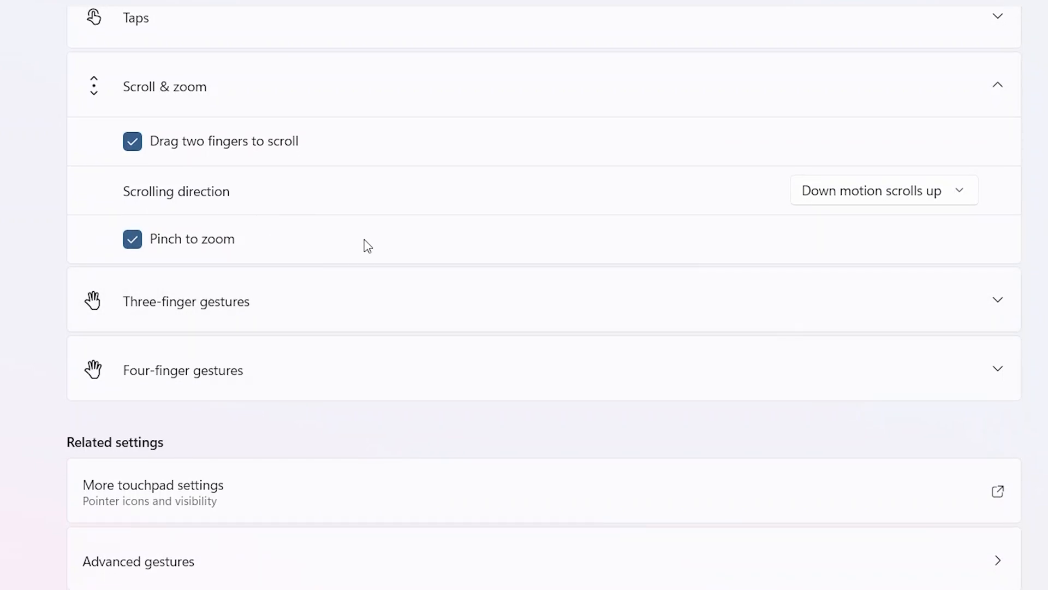
mouse_move(653, 240)
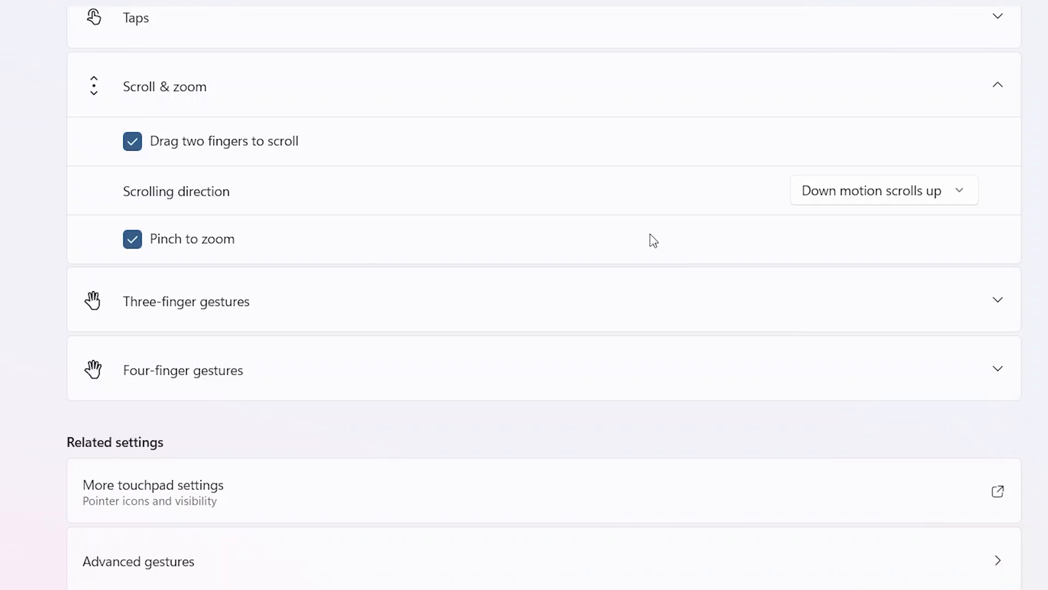
mouse_move(433, 96)
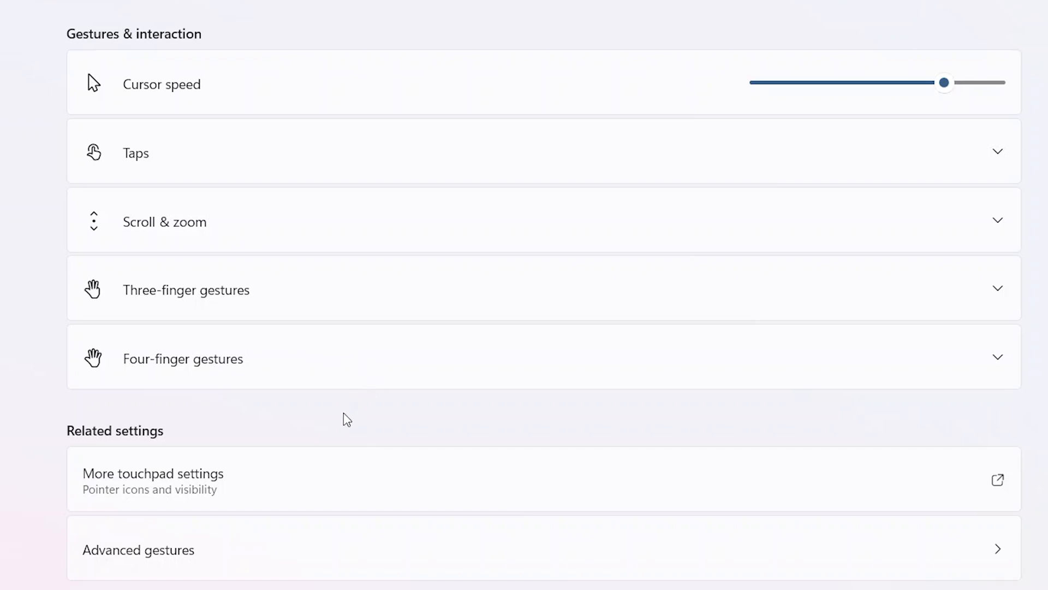
mouse_move(175, 288)
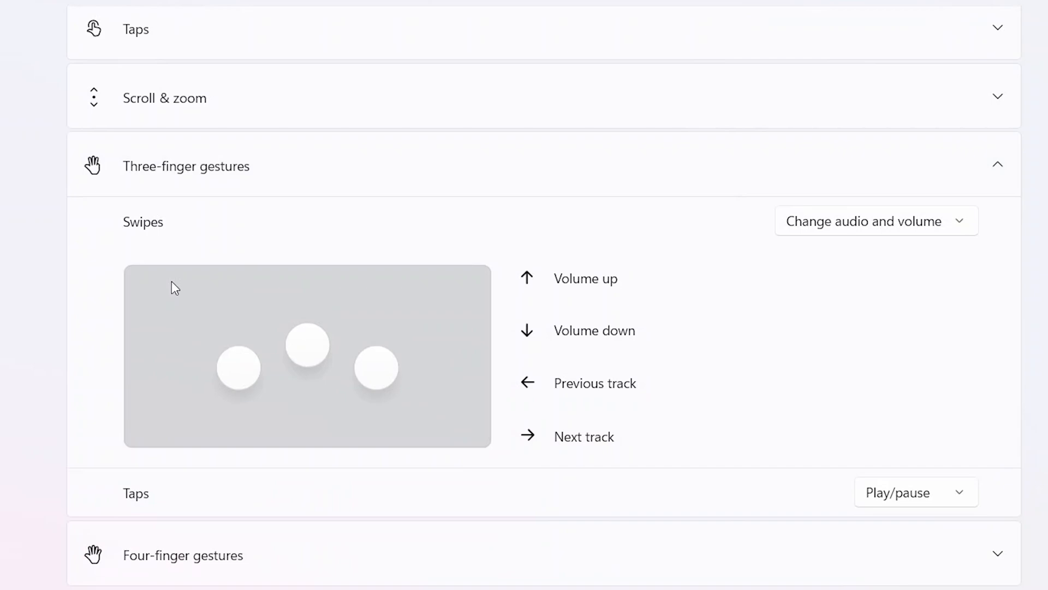
scroll("down", 3)
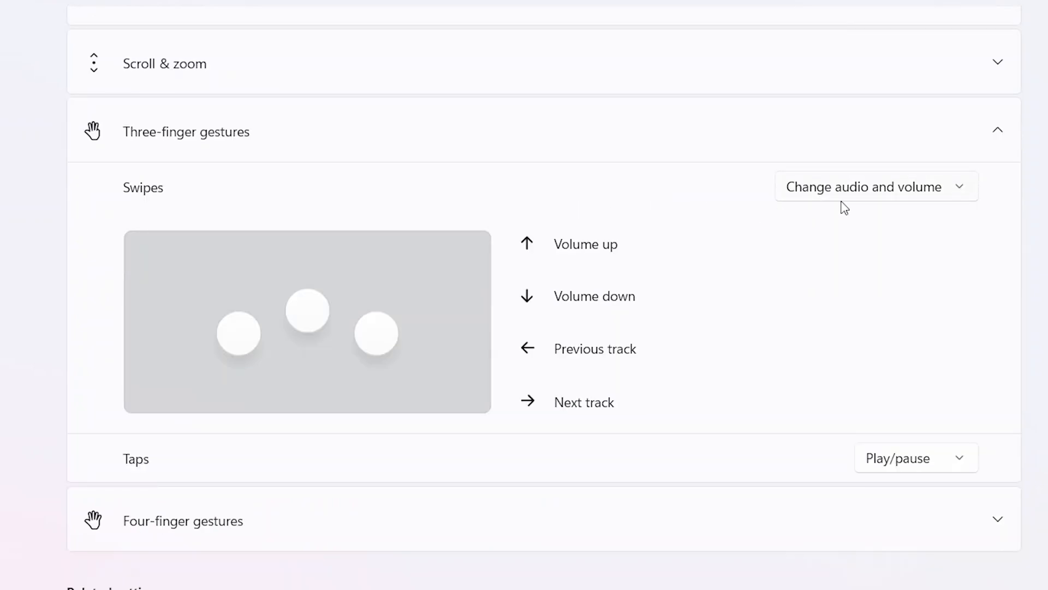
mouse_move(880, 237)
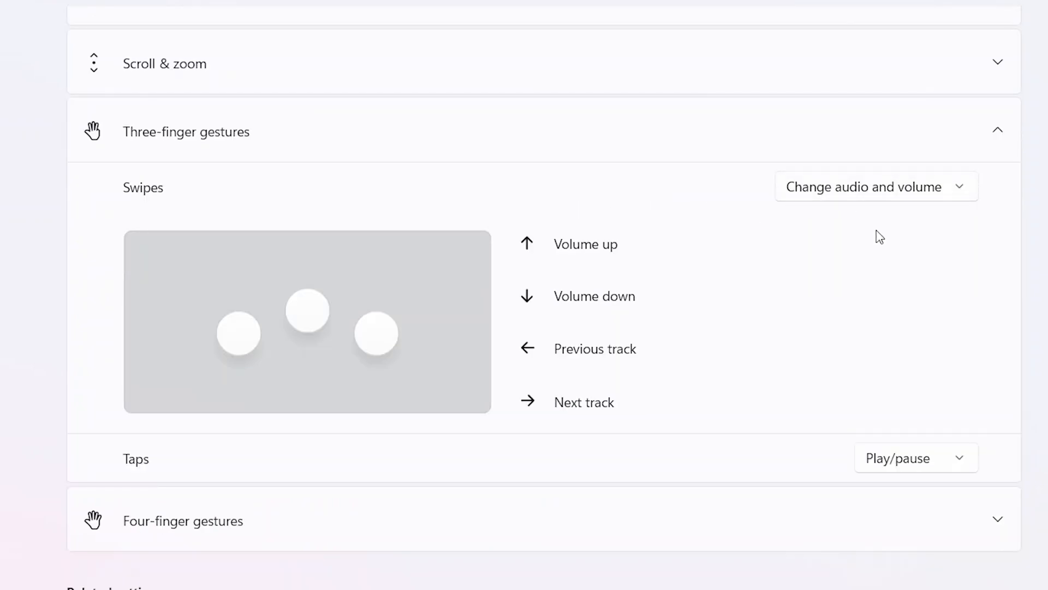
mouse_move(672, 253)
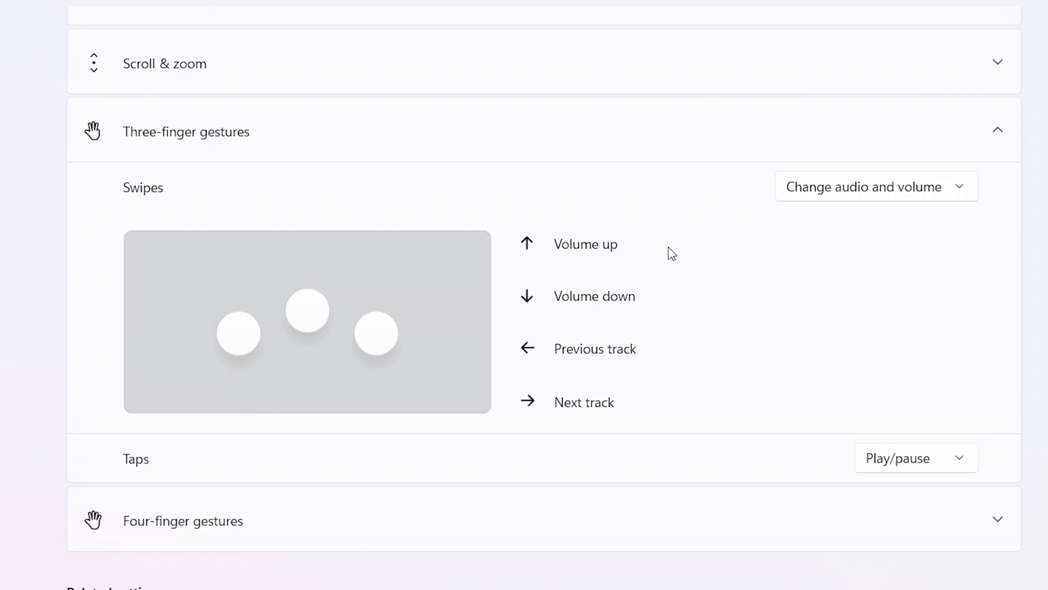
mouse_move(559, 312)
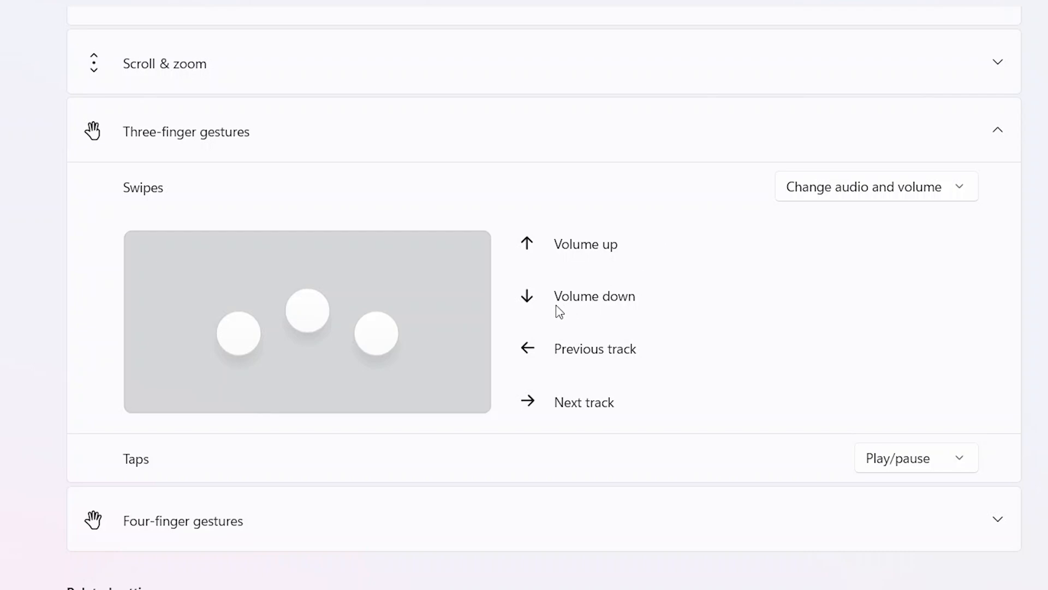
mouse_move(555, 370)
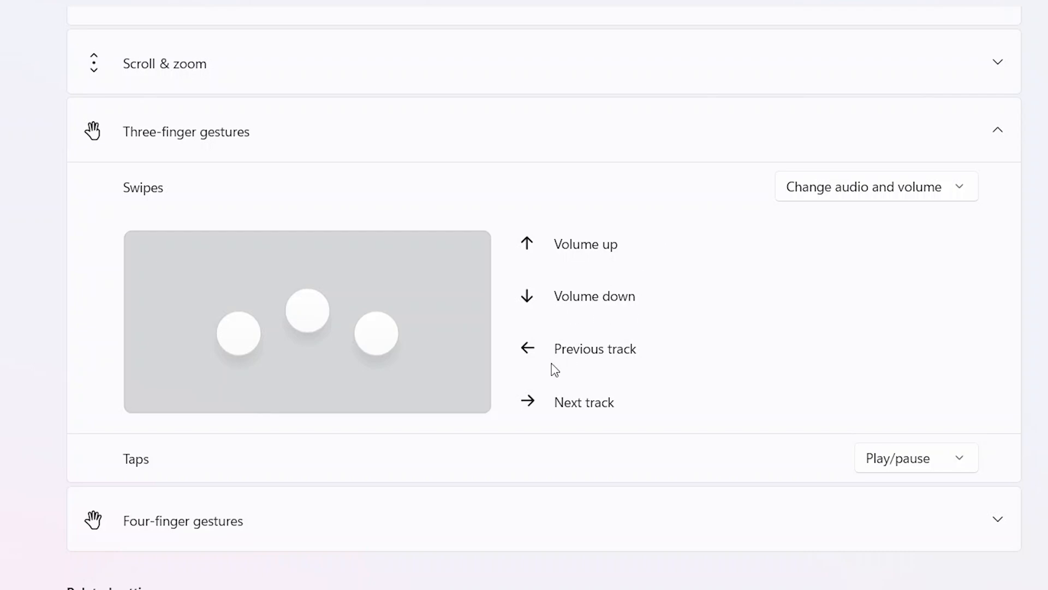
mouse_move(572, 390)
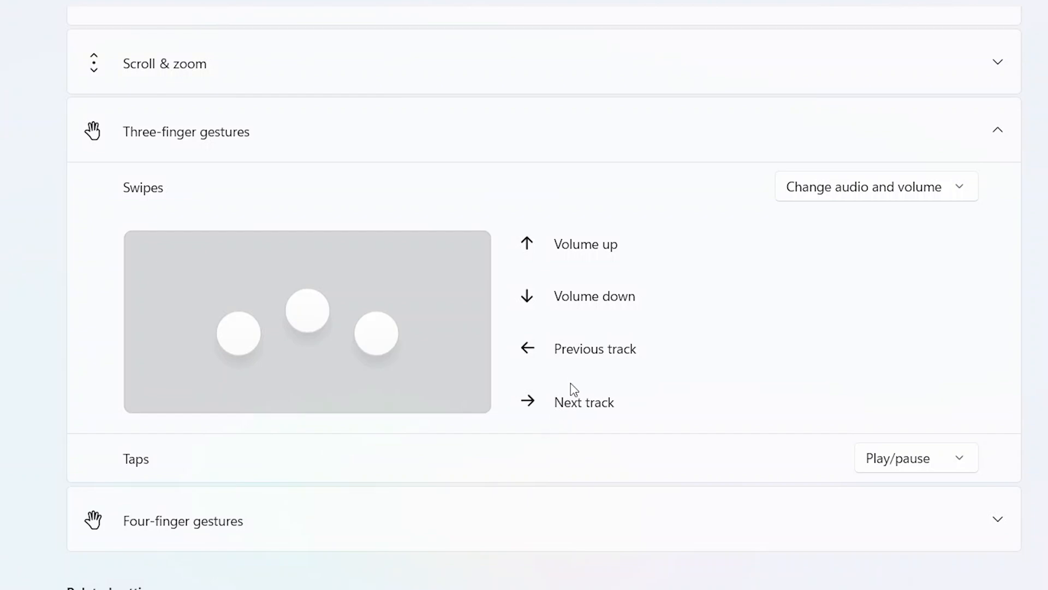
mouse_move(600, 378)
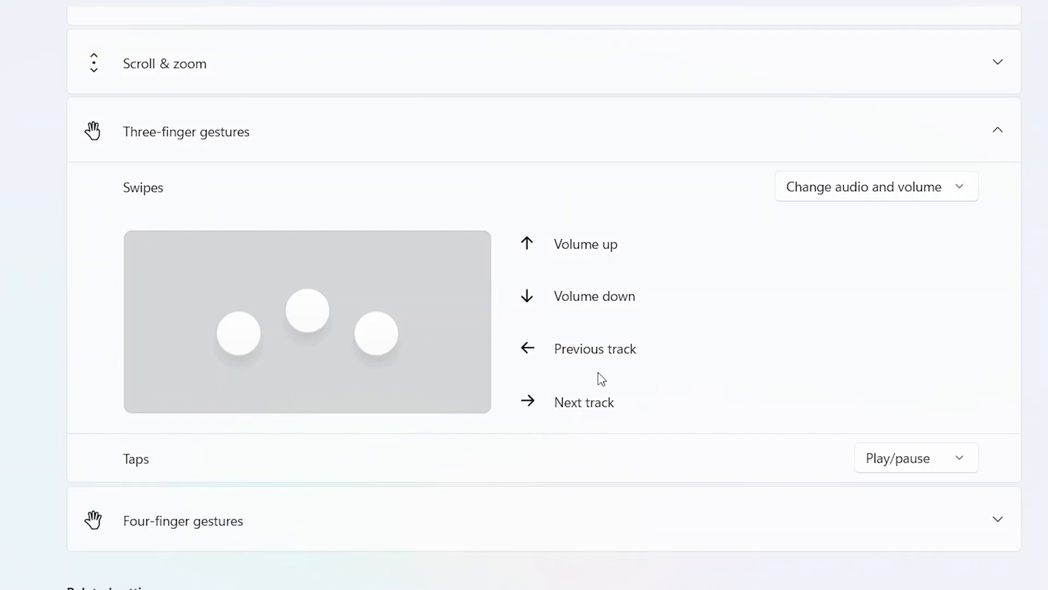
mouse_move(547, 421)
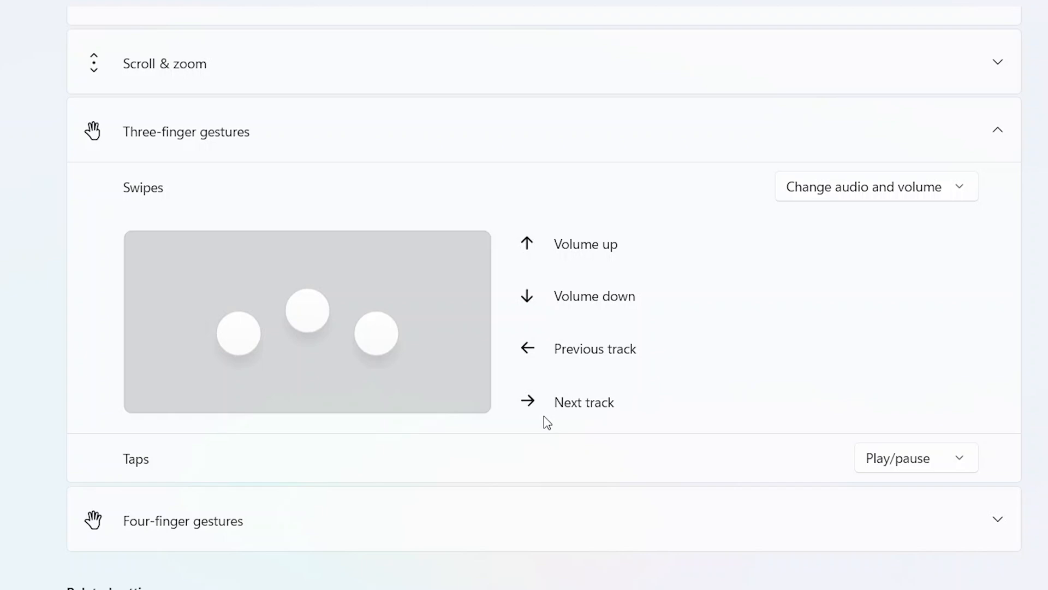
mouse_move(674, 385)
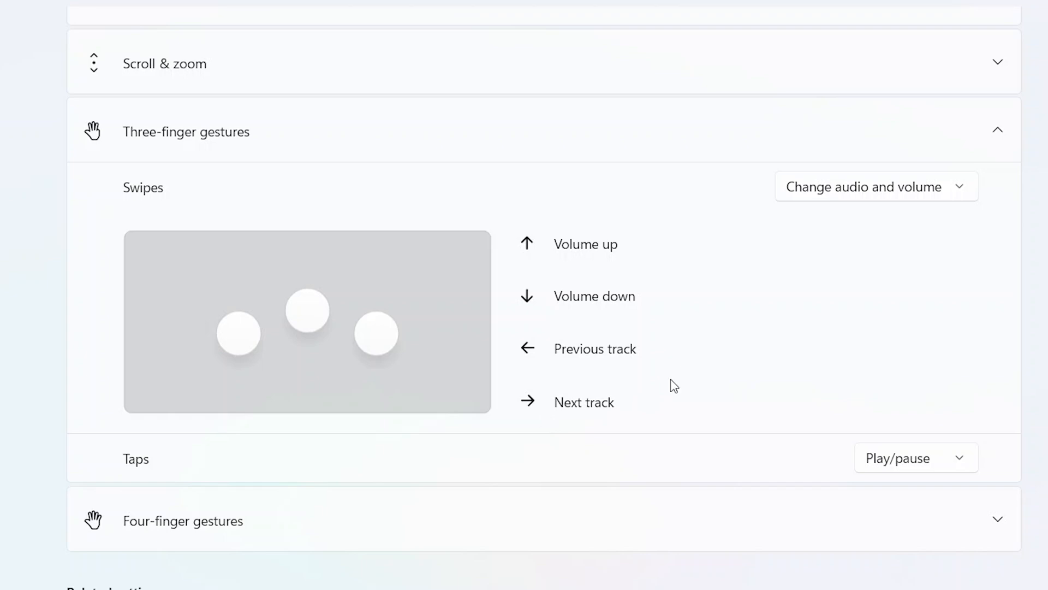
mouse_move(850, 465)
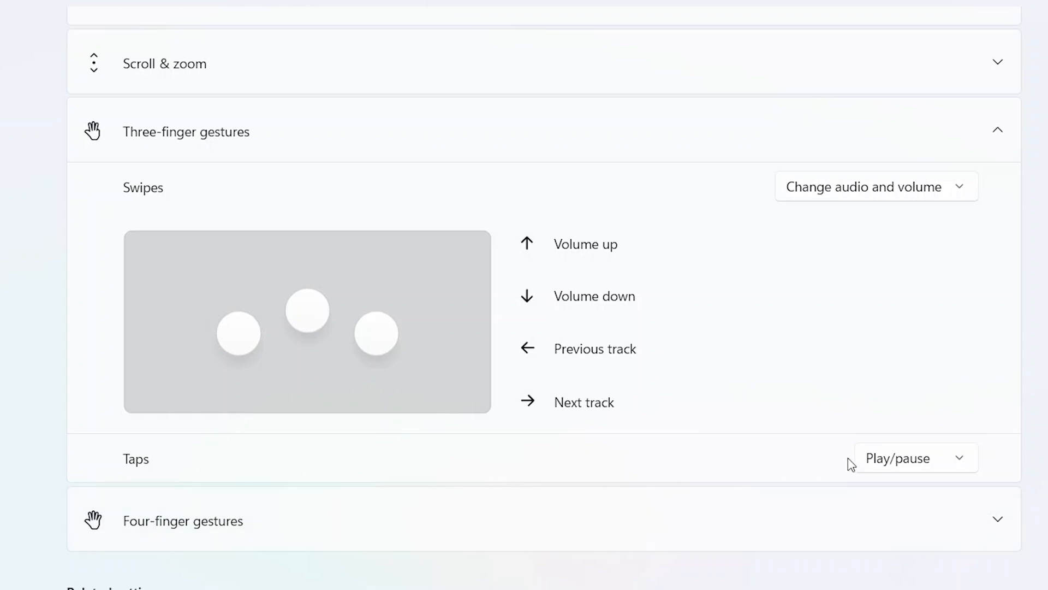
mouse_move(820, 457)
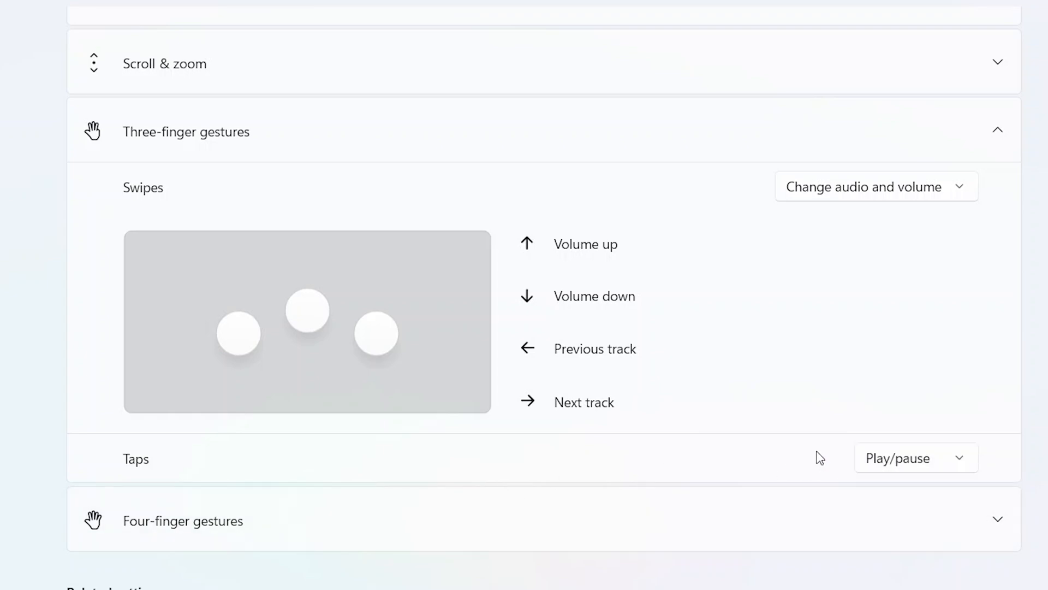
mouse_move(844, 186)
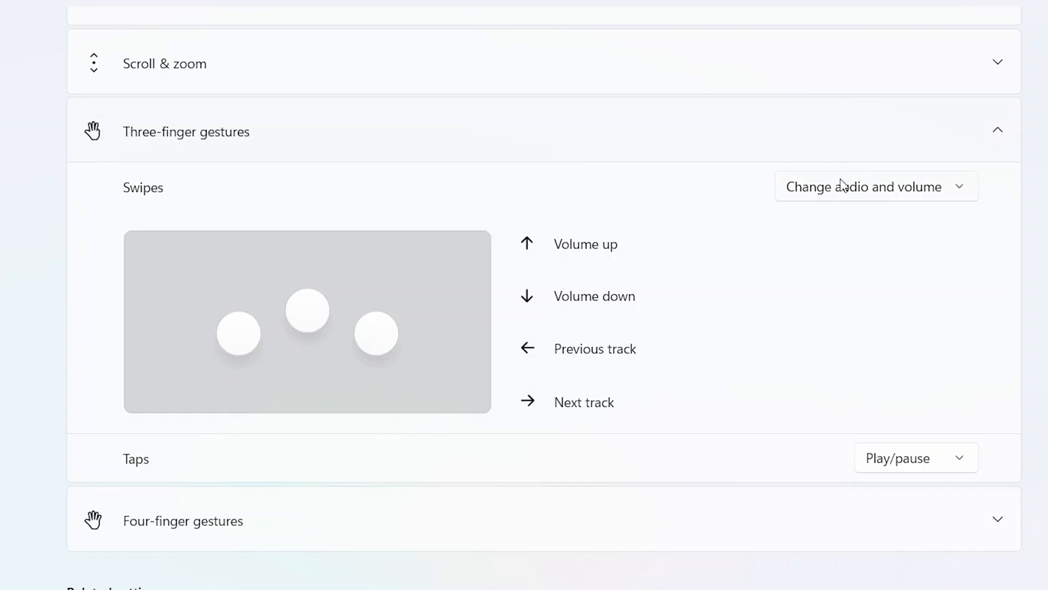
Set three-finger swipes to Switch apps and show desktop and try it
left_click(876, 186)
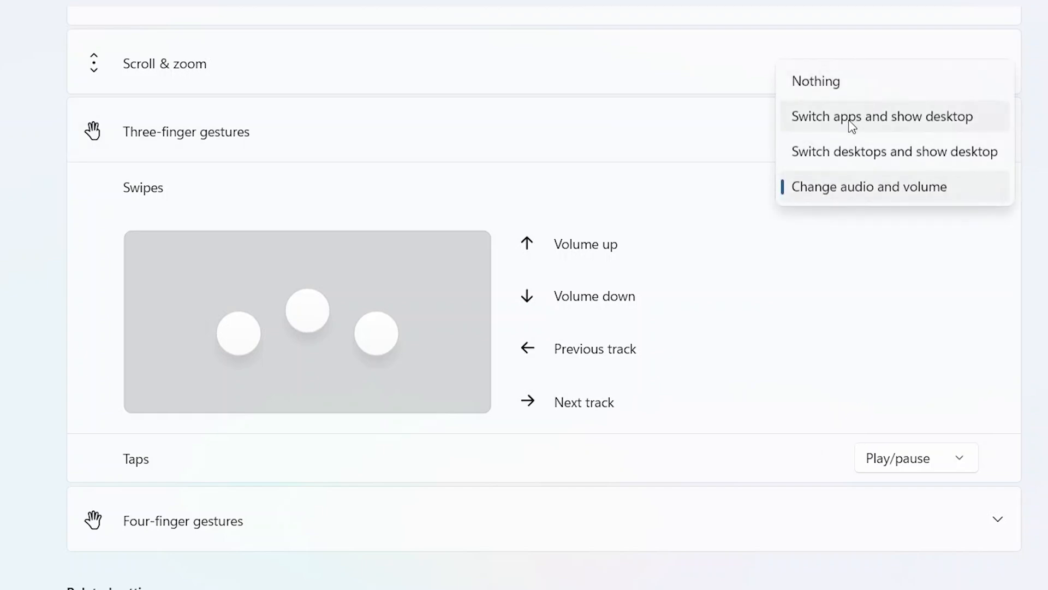
left_click(882, 117)
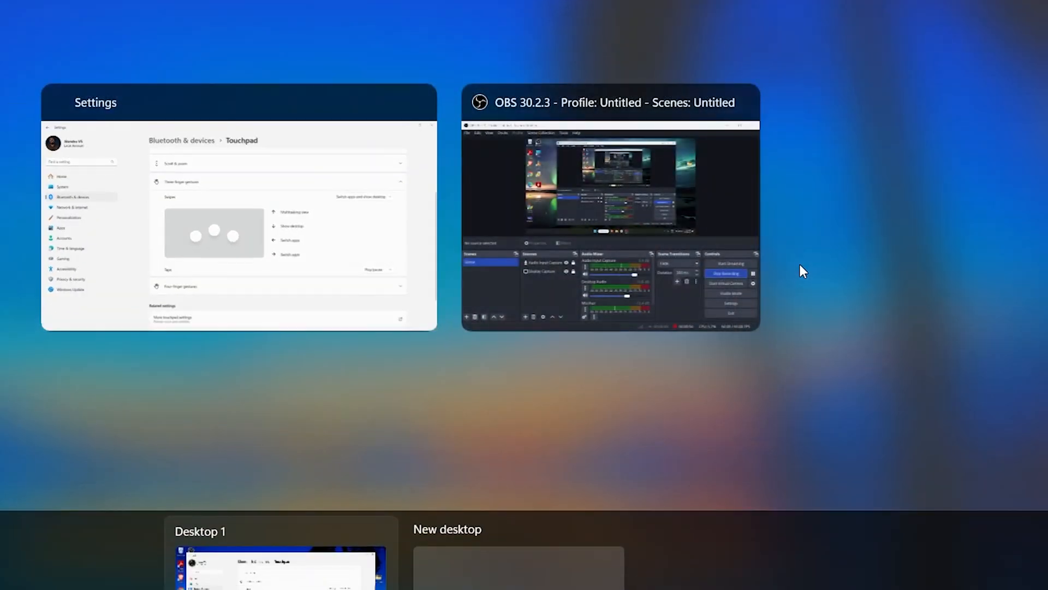
left_click(238, 221)
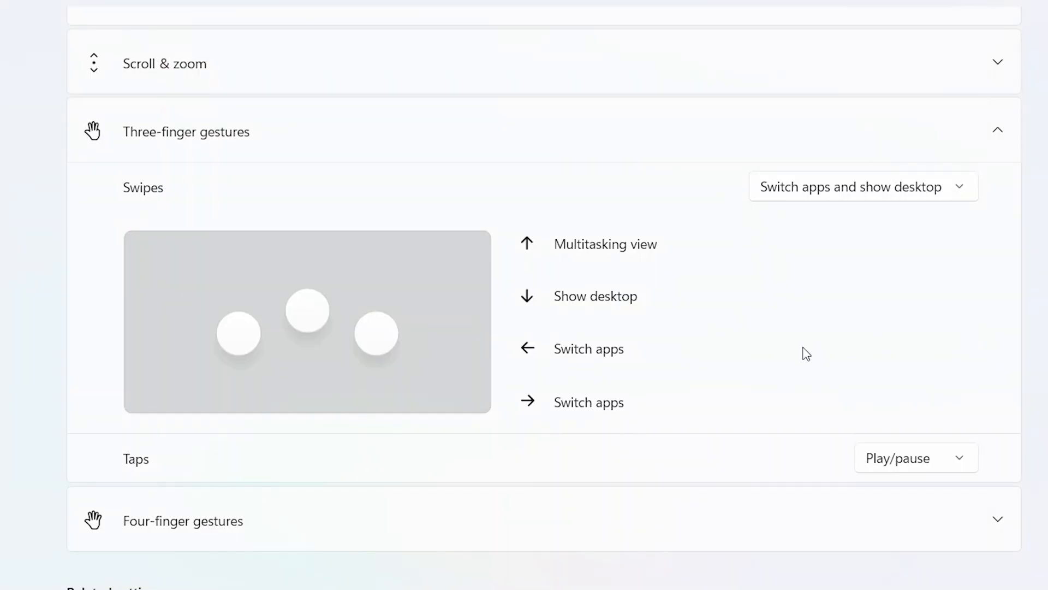
Set three-finger swipes back to Change audio and volume
left_click(861, 187)
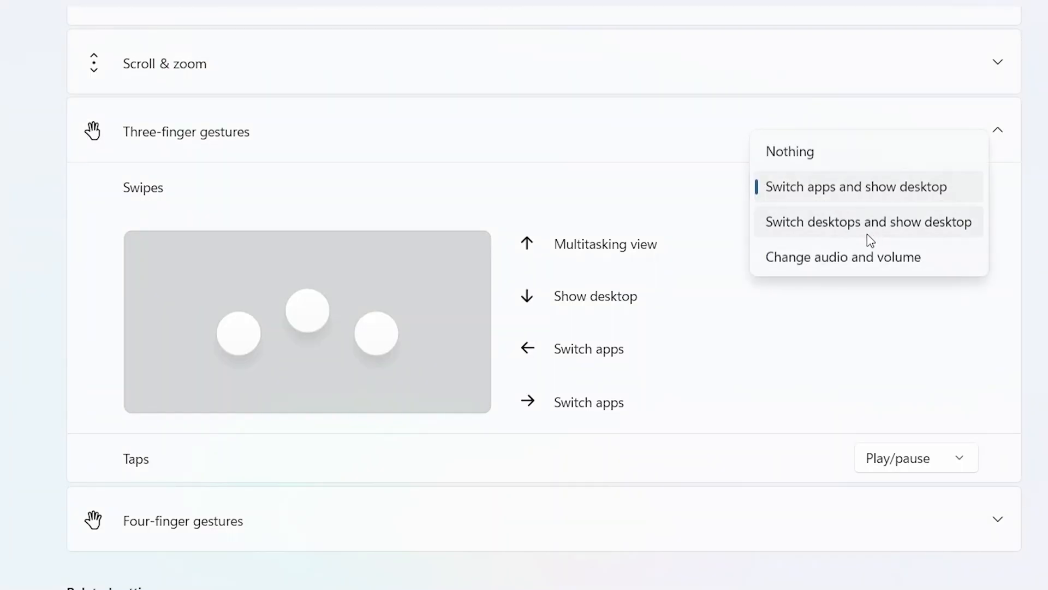
left_click(842, 256)
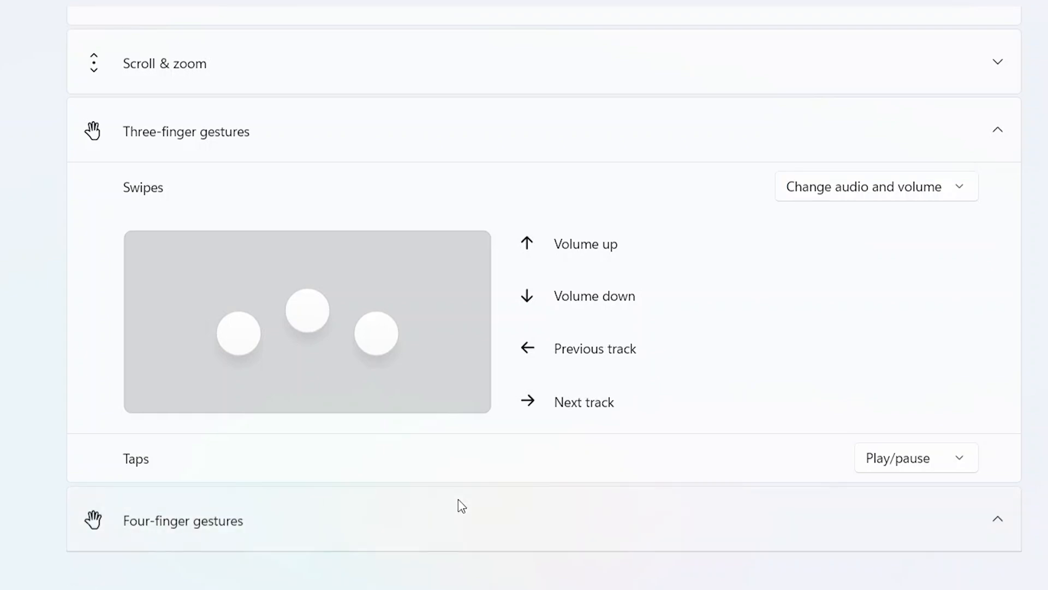
Scroll to Four-finger gestures, try a swipe and leave Task View
scroll("down", 3)
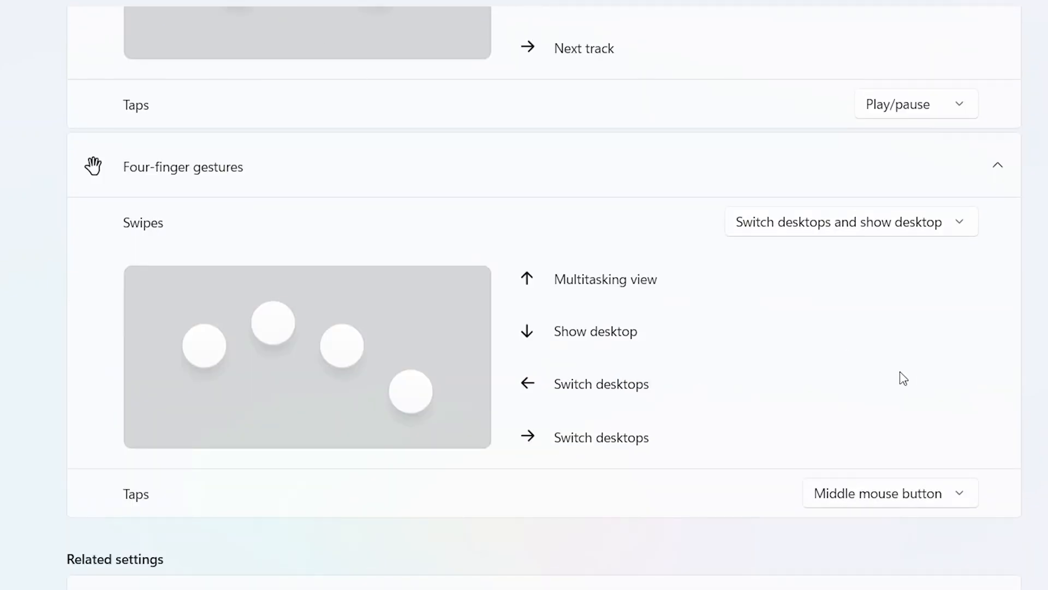
mouse_move(838, 239)
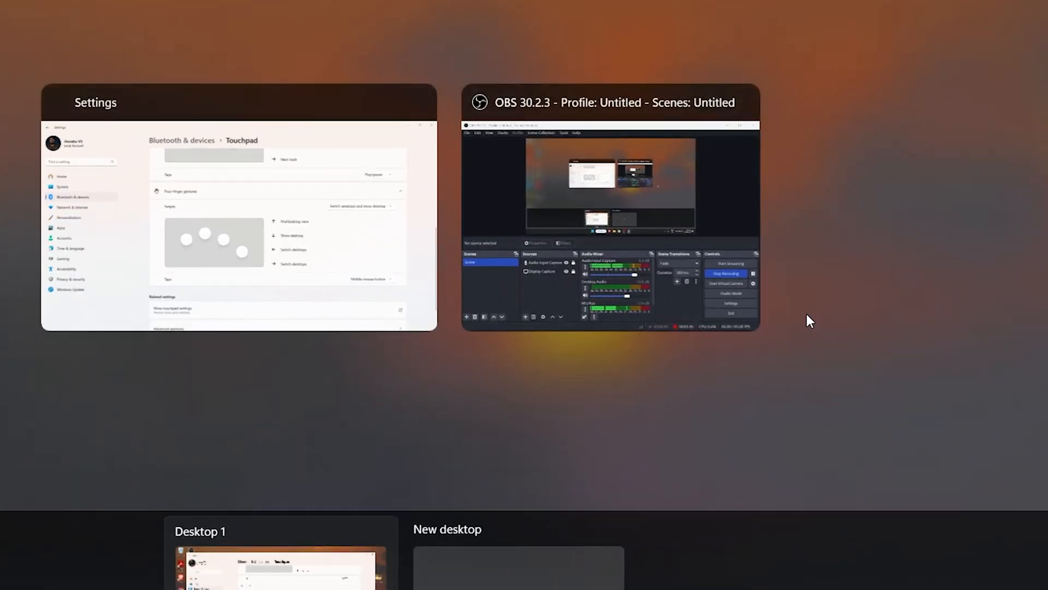
left_click(238, 223)
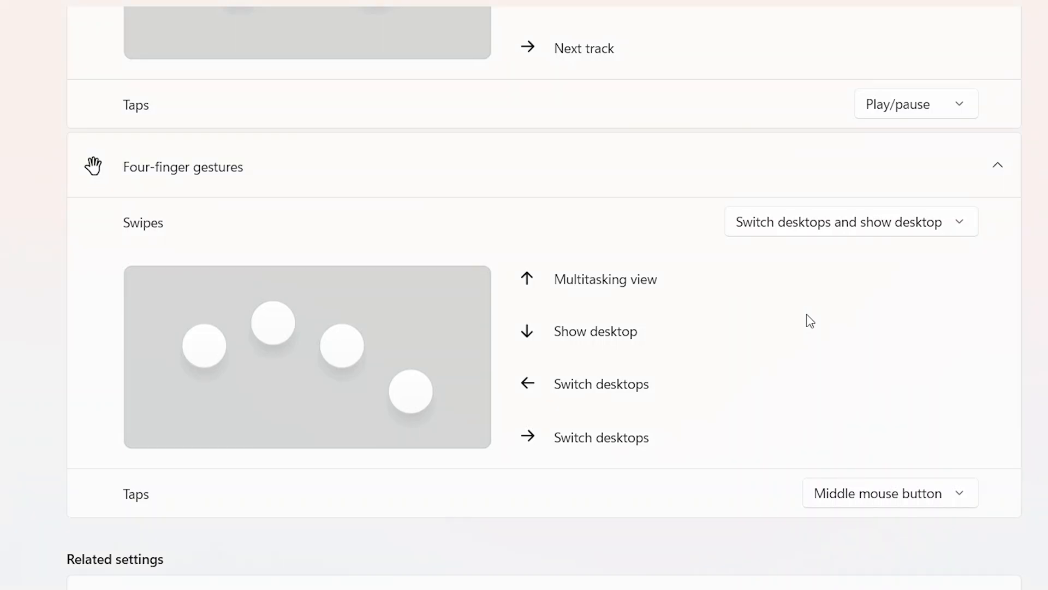
Scroll down to the Configure three-finger gestures section of Advanced gestures
scroll("down", 3)
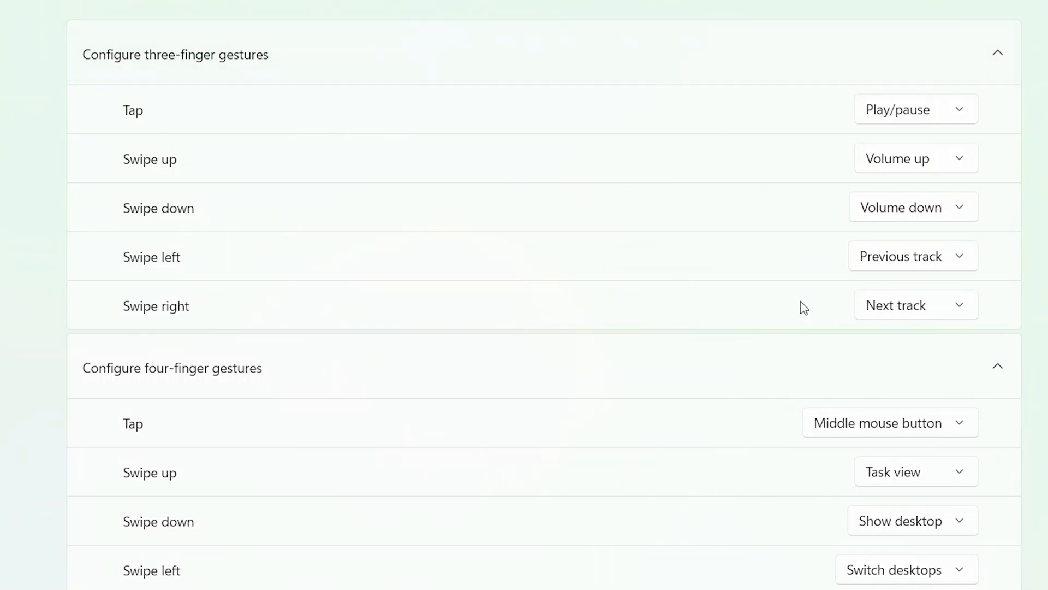
mouse_move(727, 233)
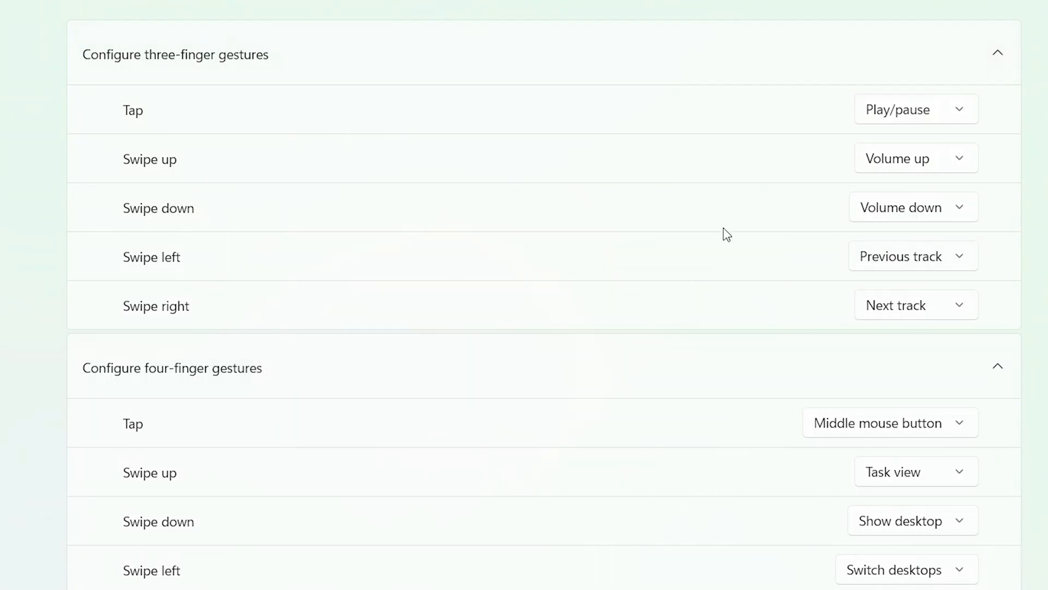